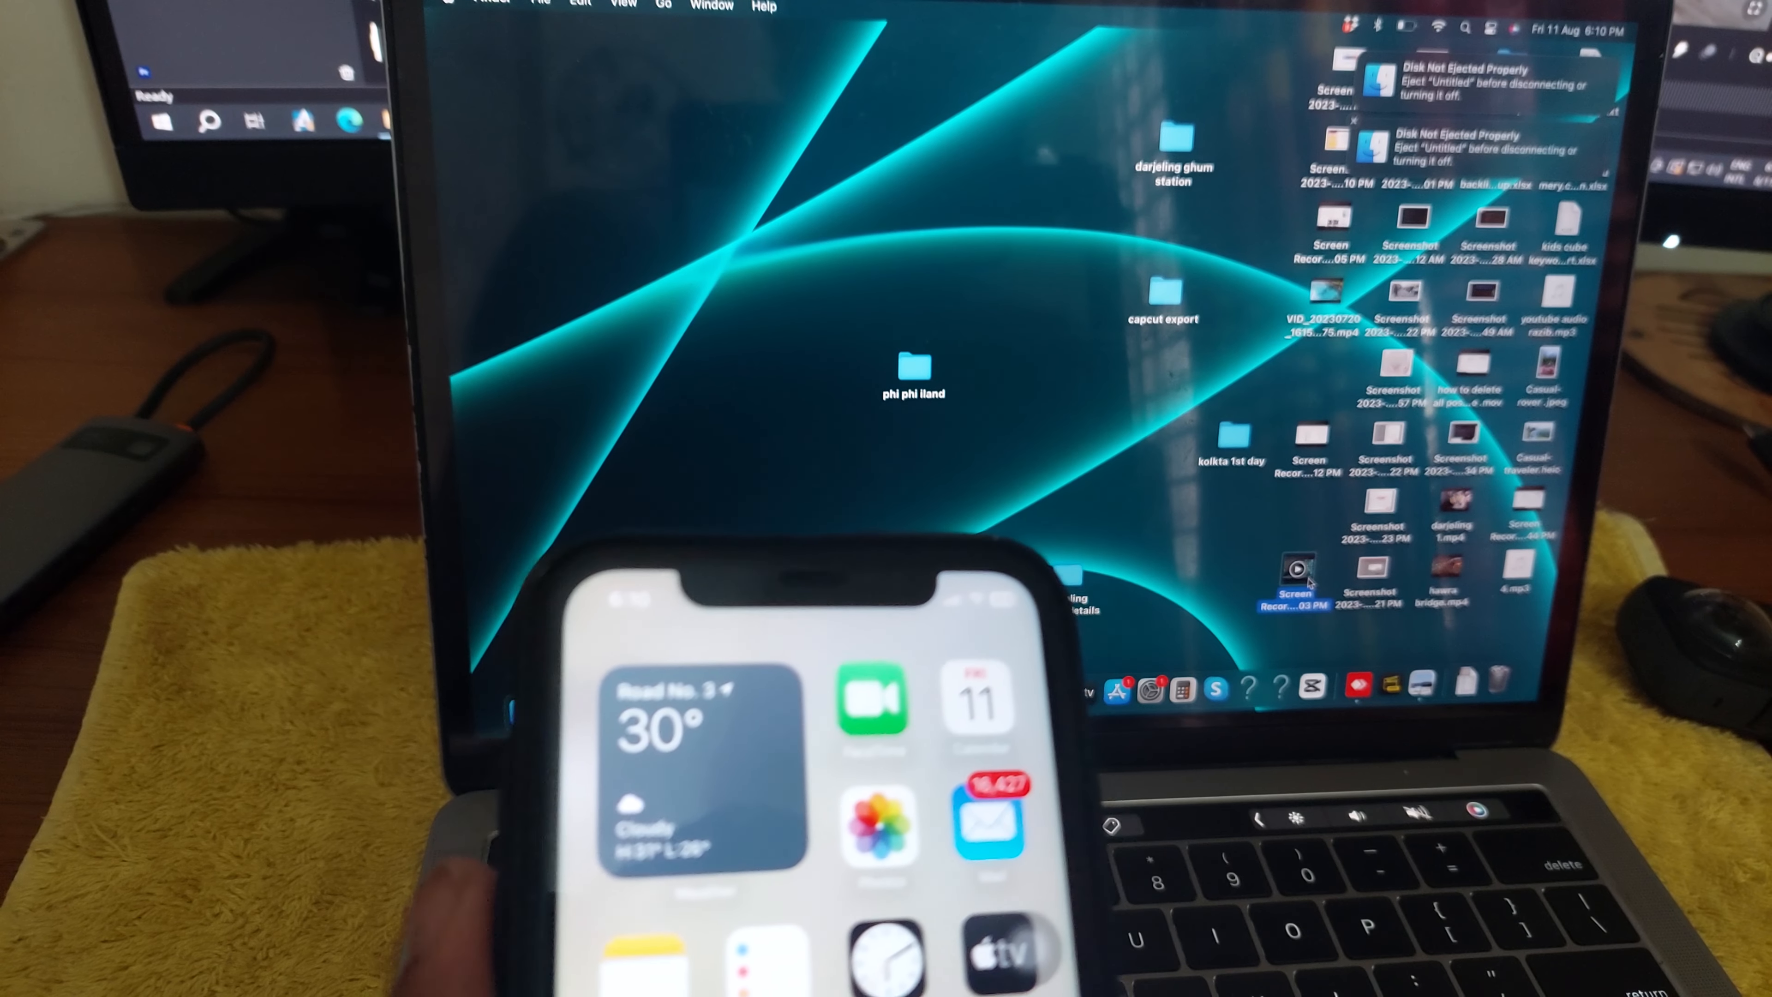
- Bring up the Share options for the Screen Recording file on the desktop
right_click(1296, 568)
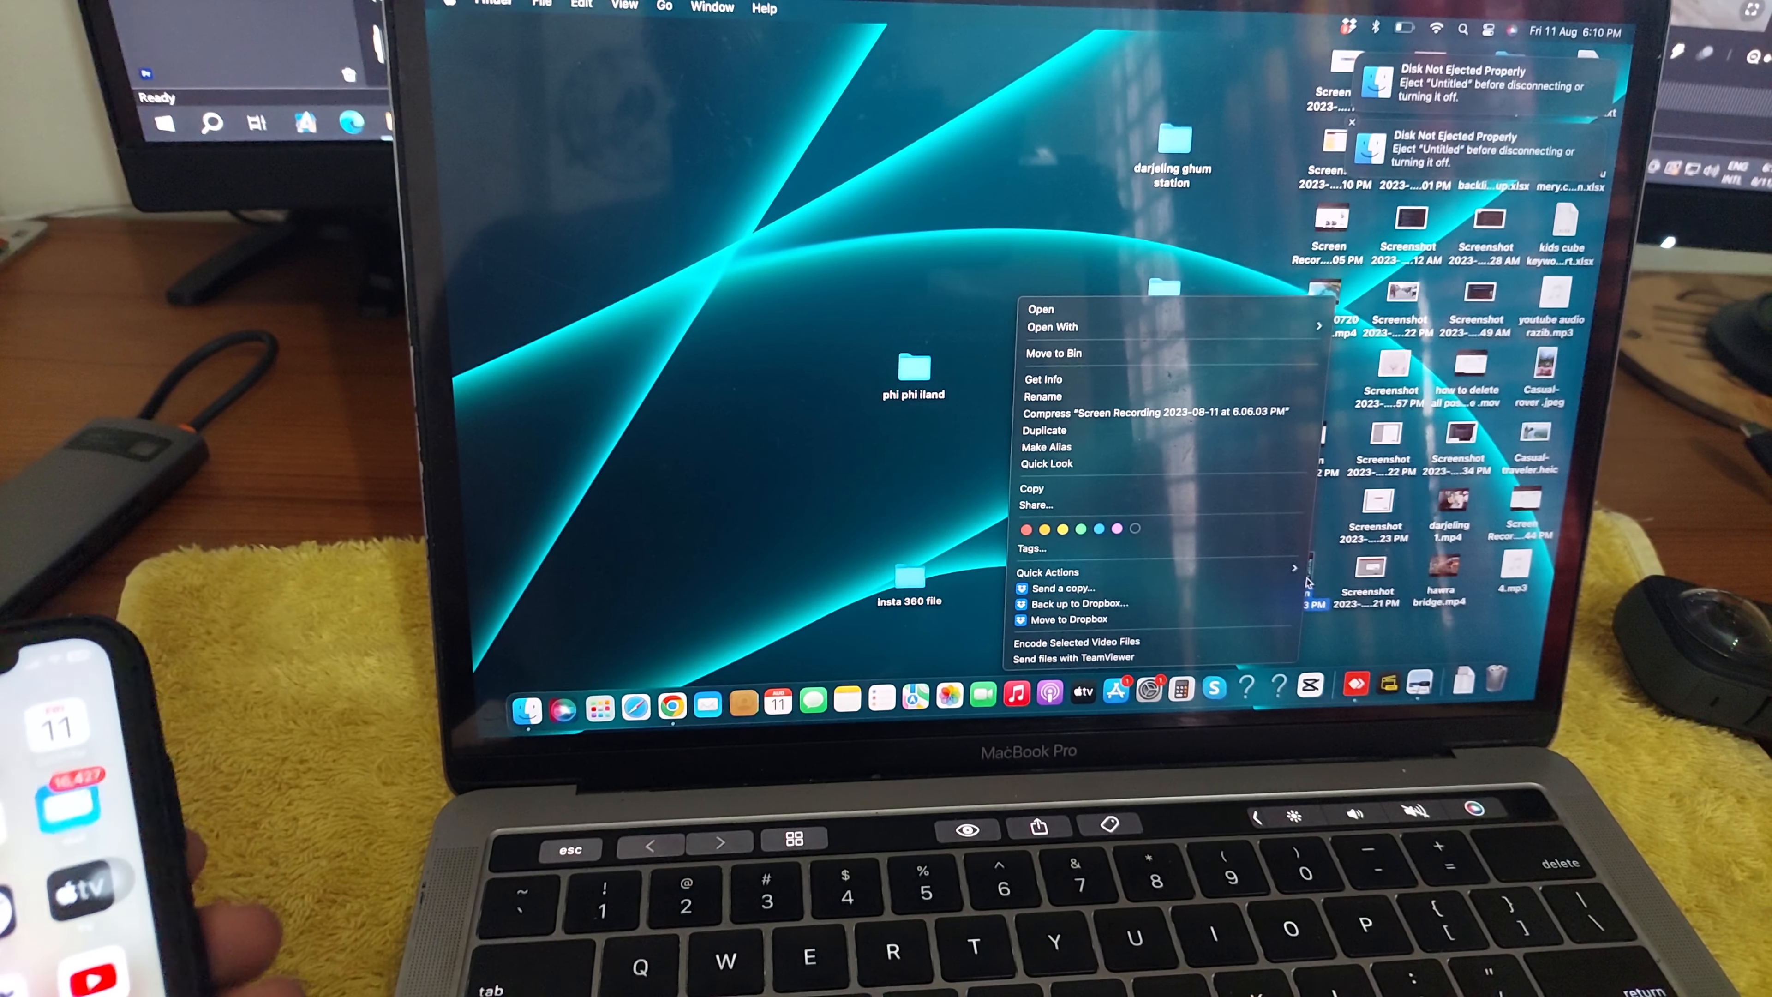
mouse_move(1095, 385)
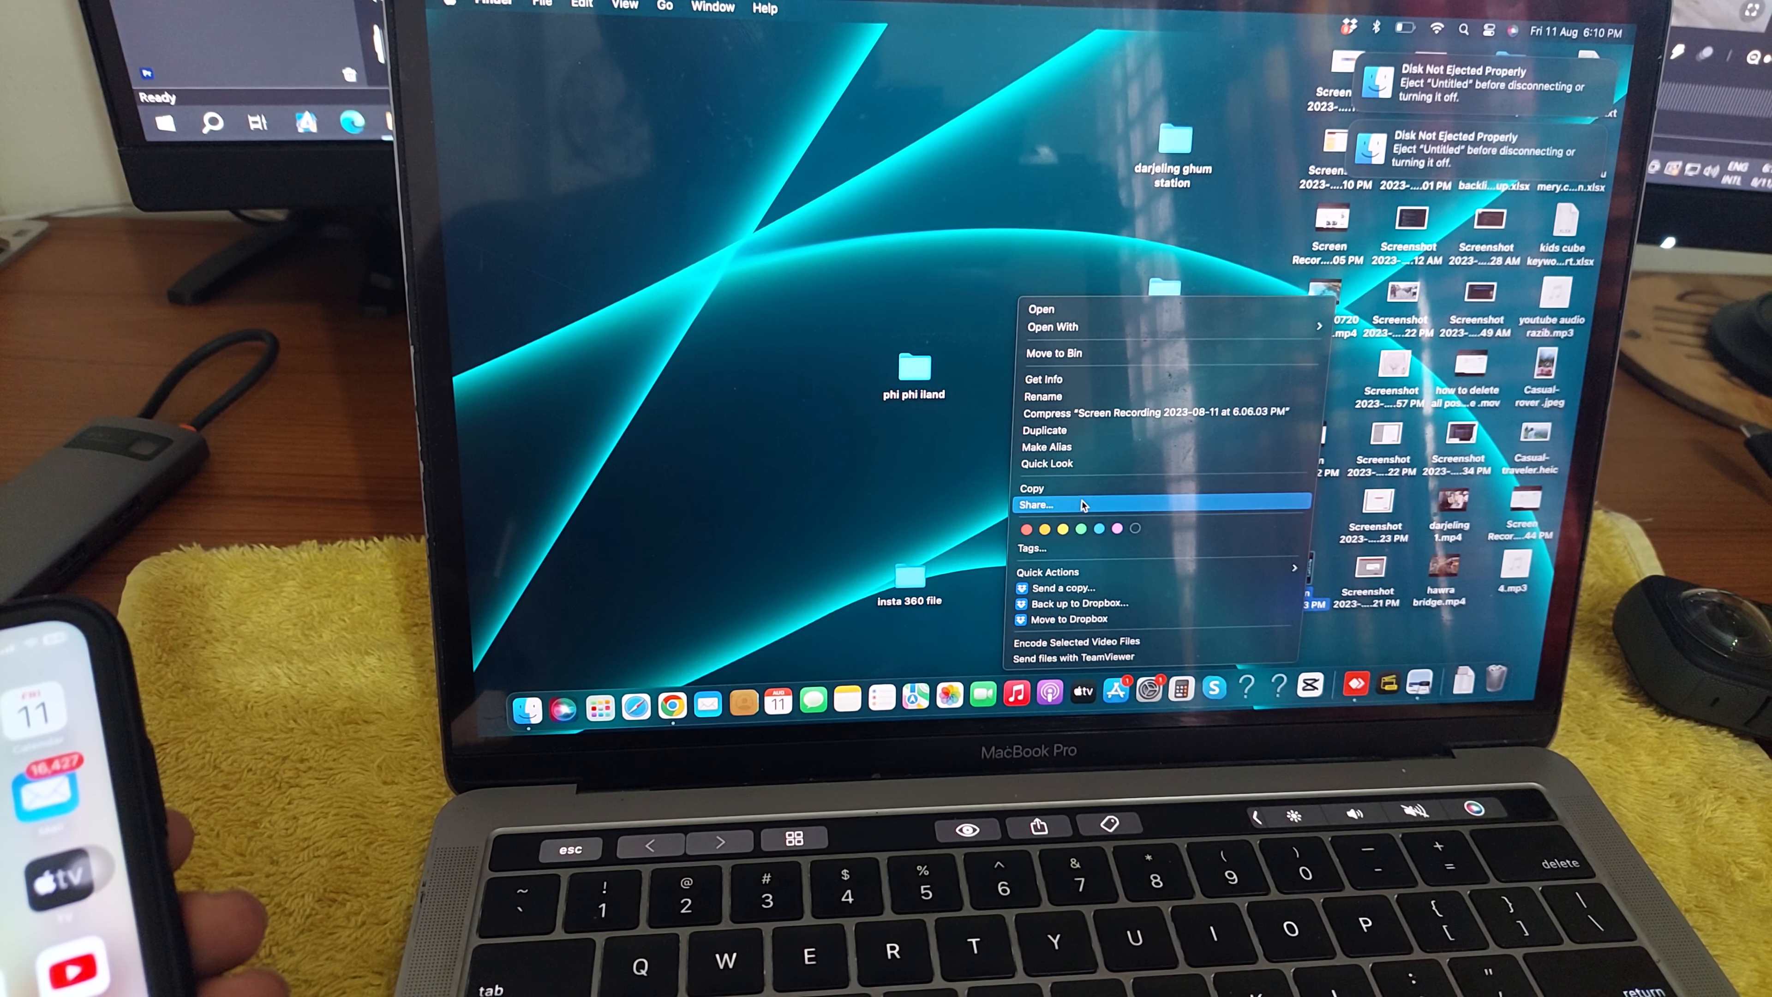
left_click(1036, 504)
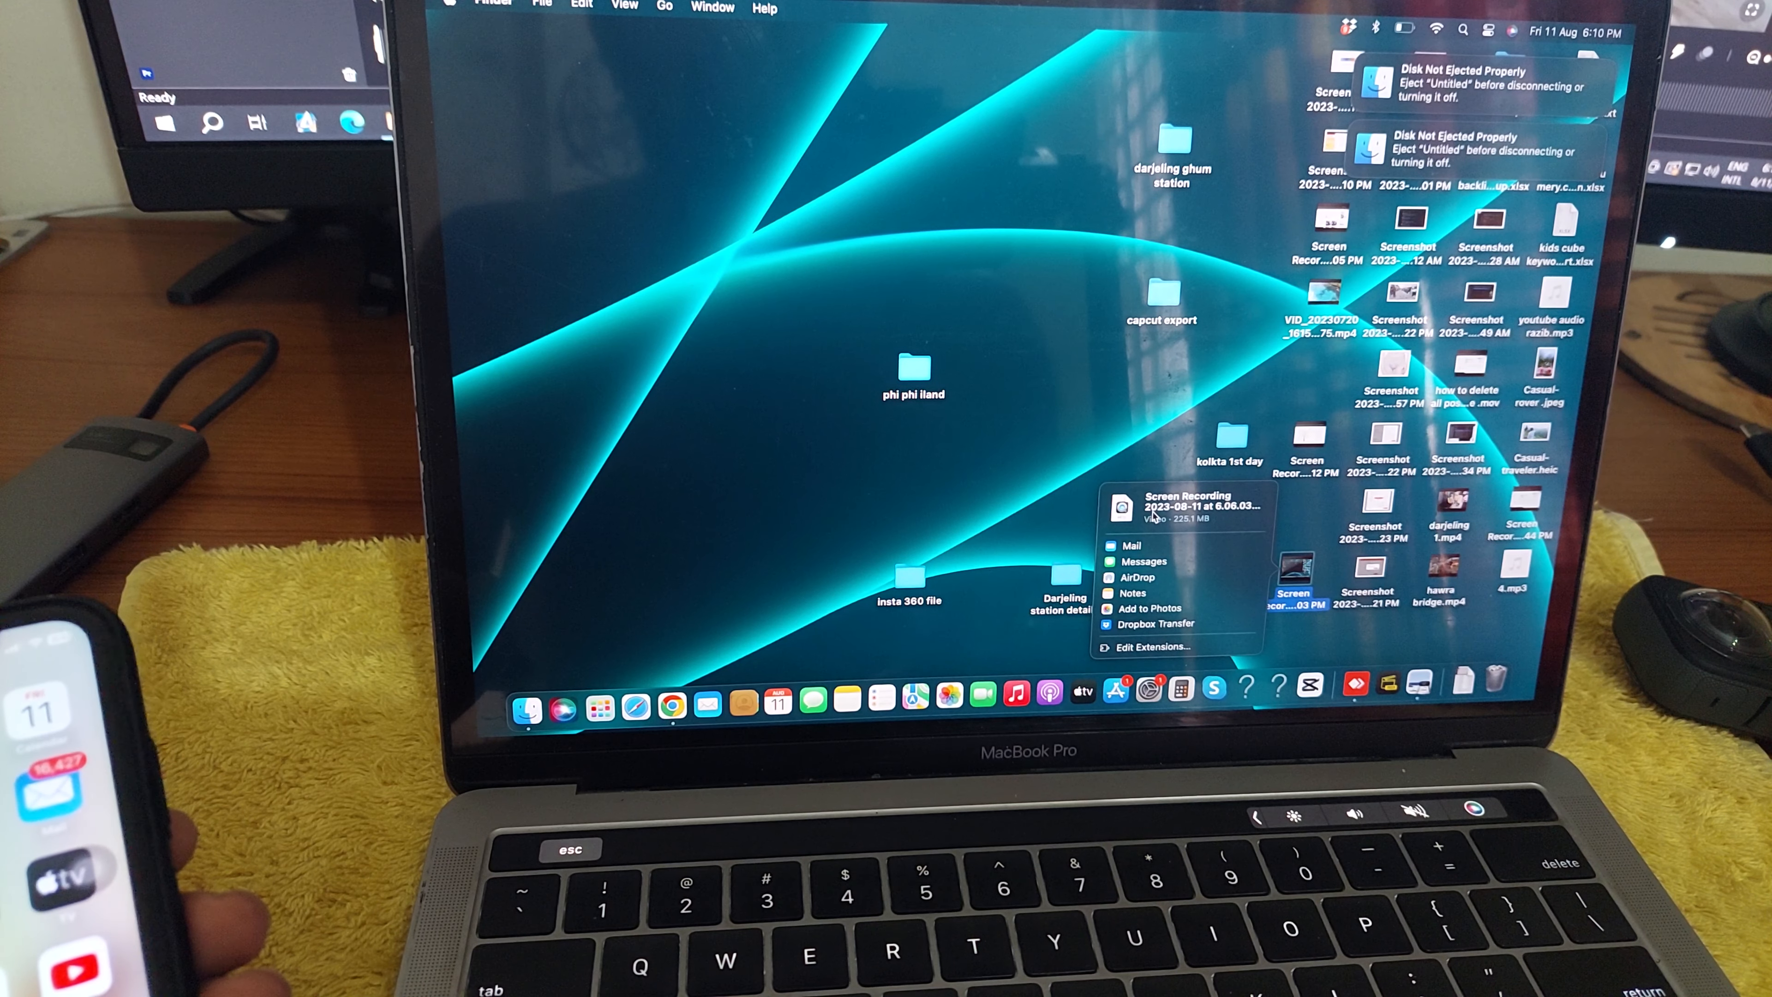
mouse_move(1180, 579)
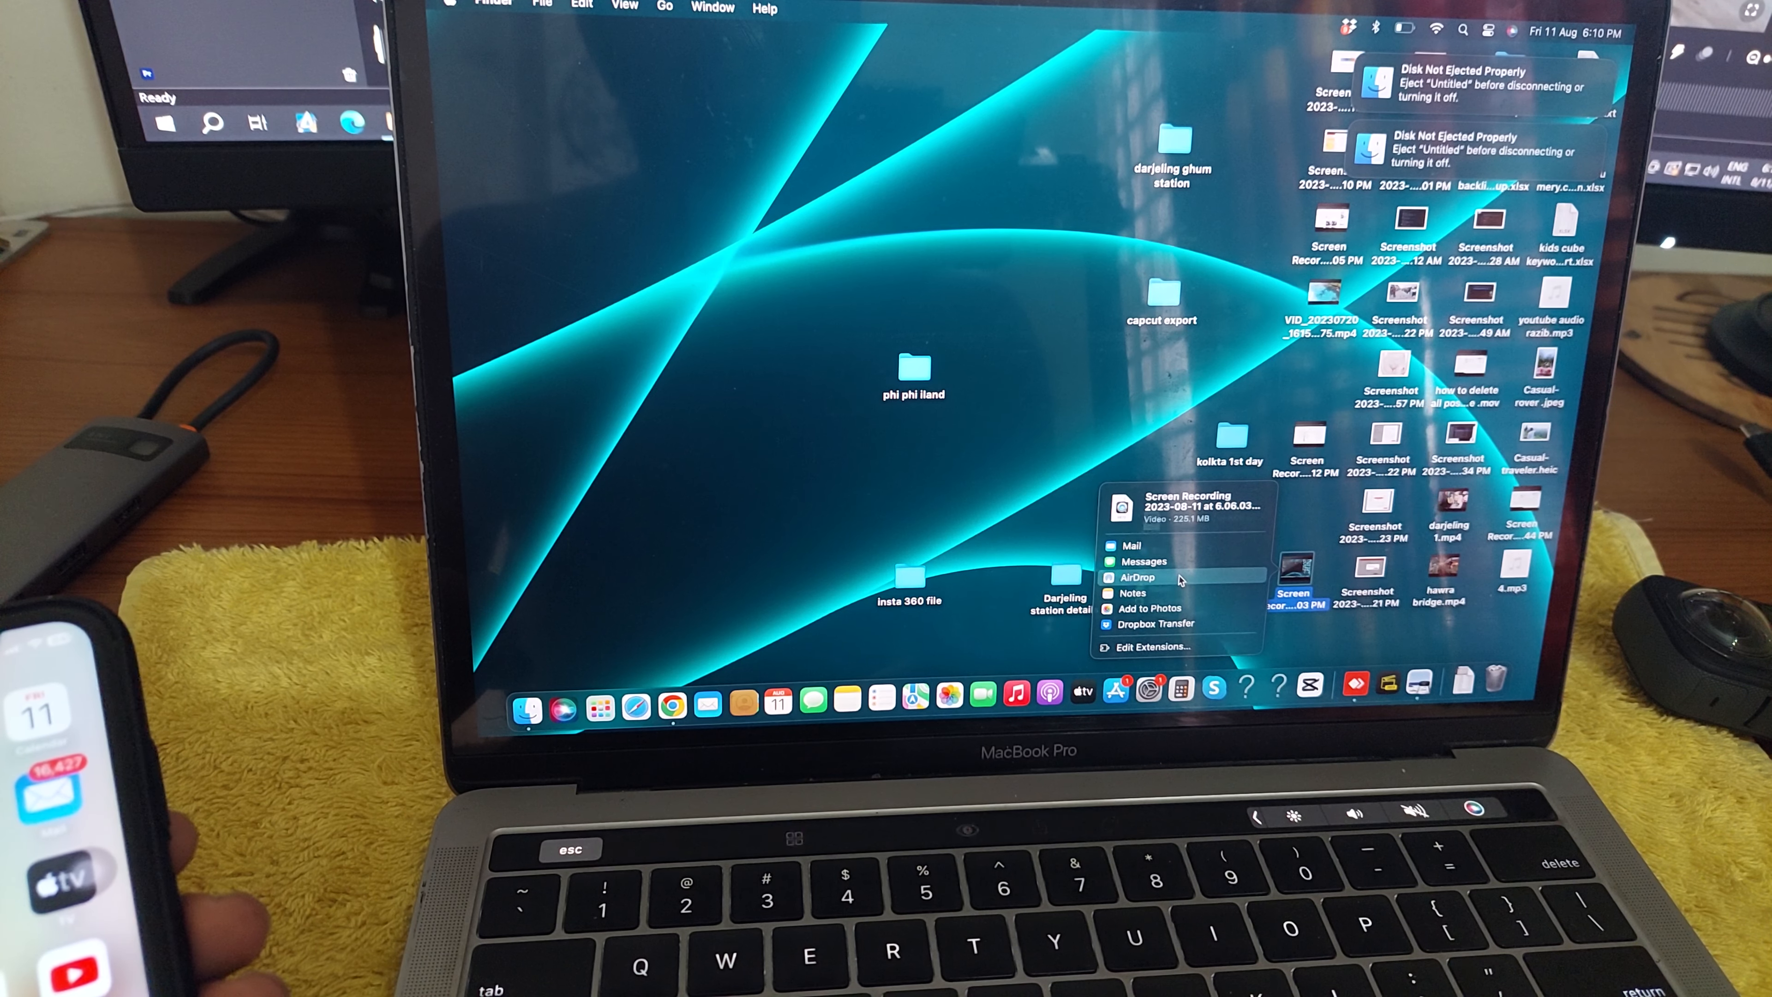
- Send the screen recording via AirDrop to the nearby iPhone, leaving it pending acceptance
left_click(1139, 577)
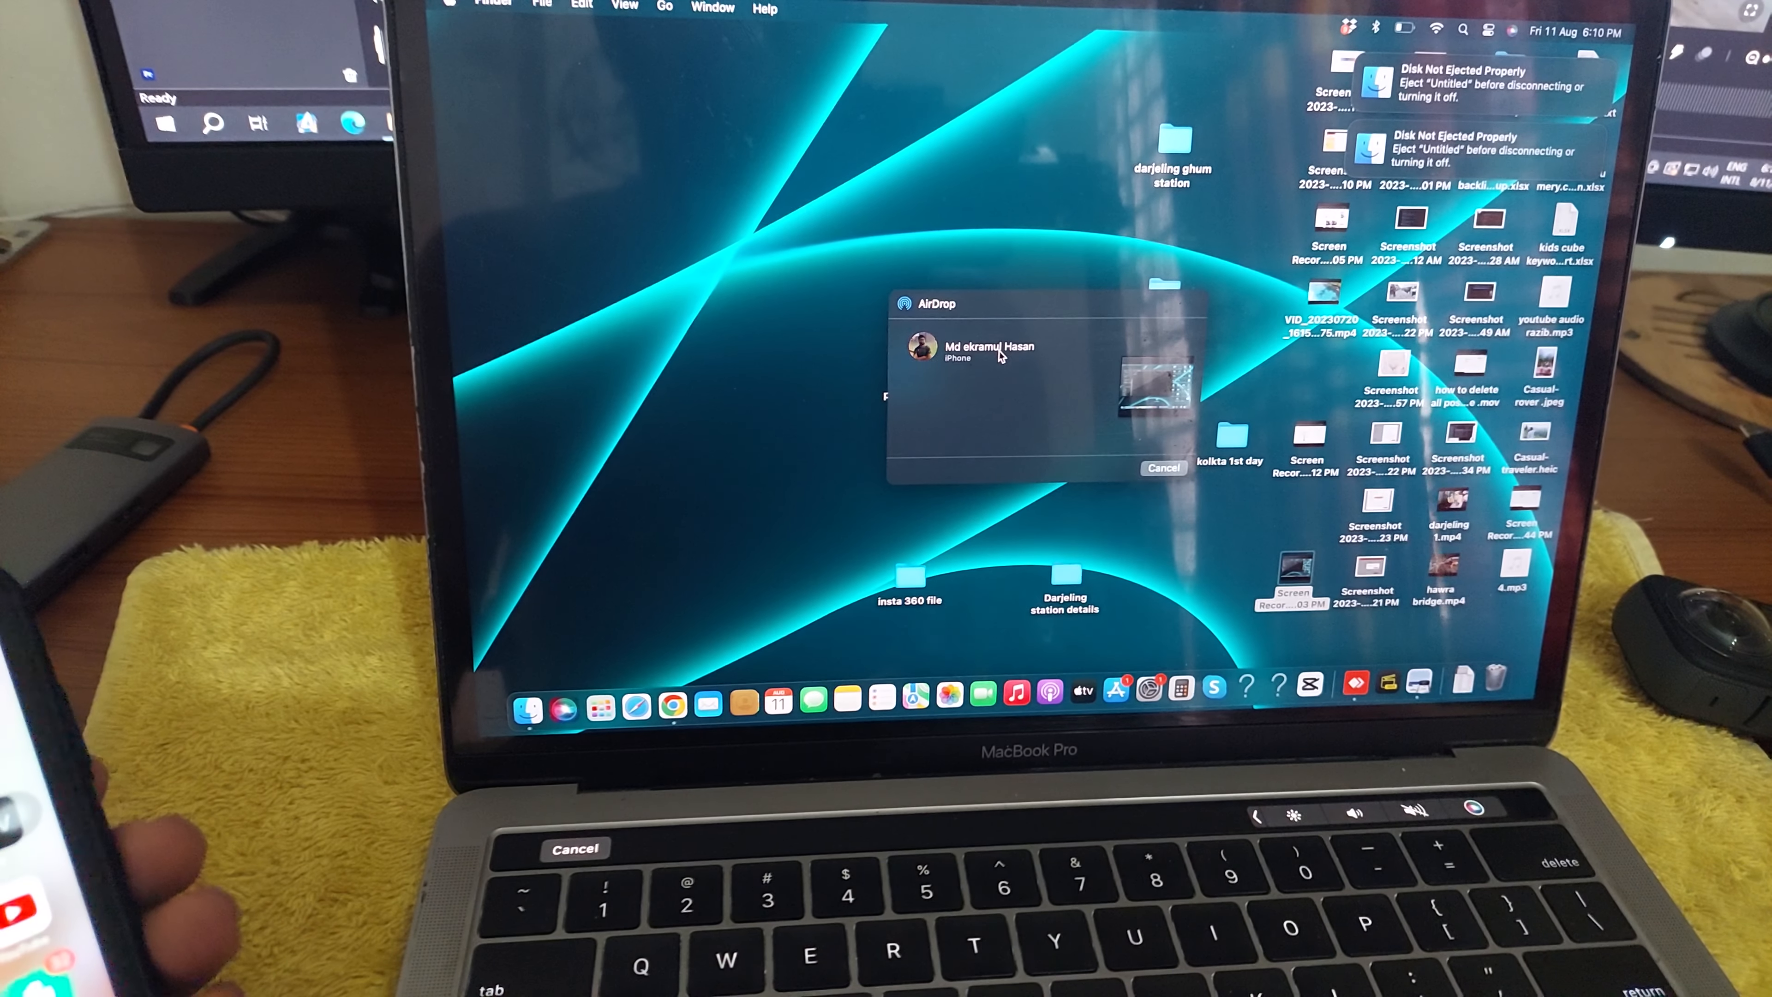
left_click(988, 346)
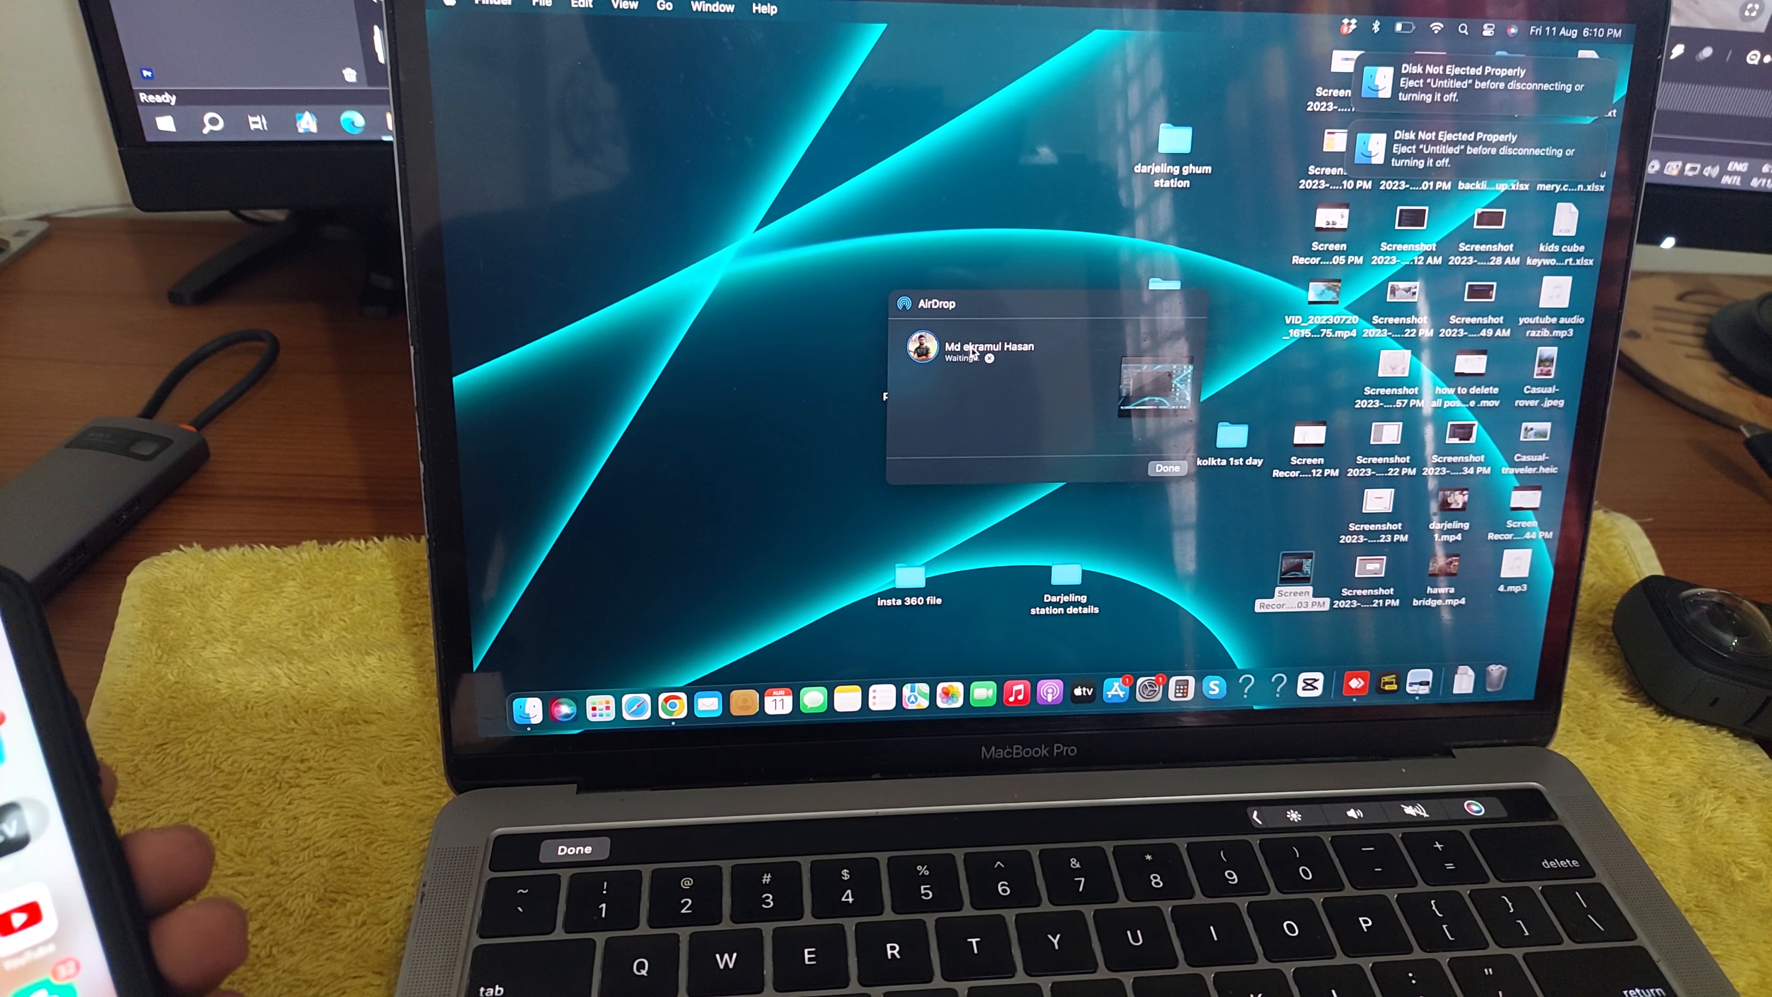